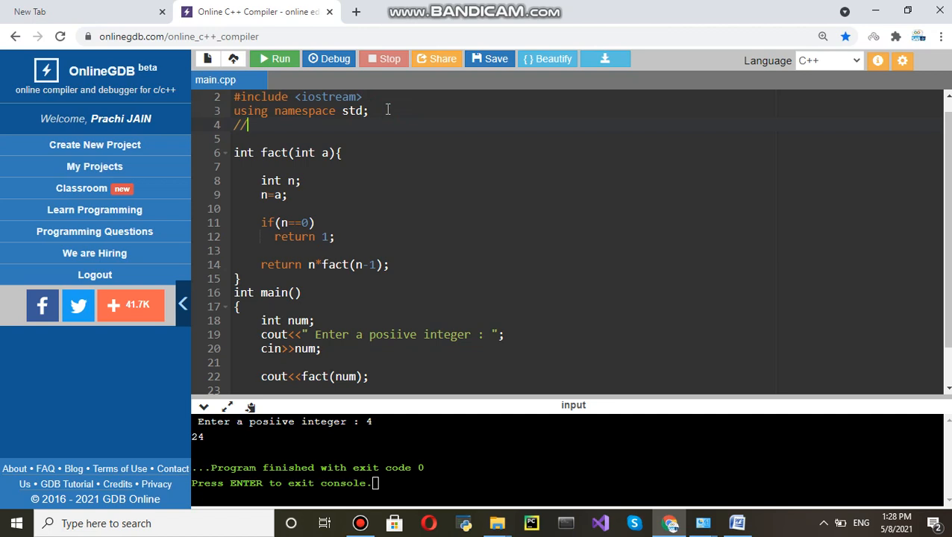
# Step: Write the comment 'factorial of 5: 5*4*3*2*1=120' above the fact function
pyautogui.write('fo')
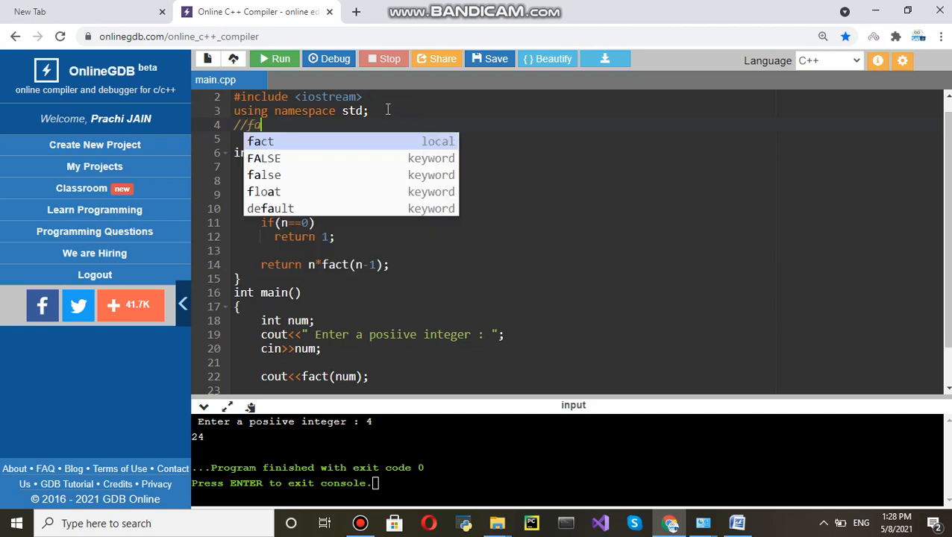
pyautogui.write('ctorial of 5')
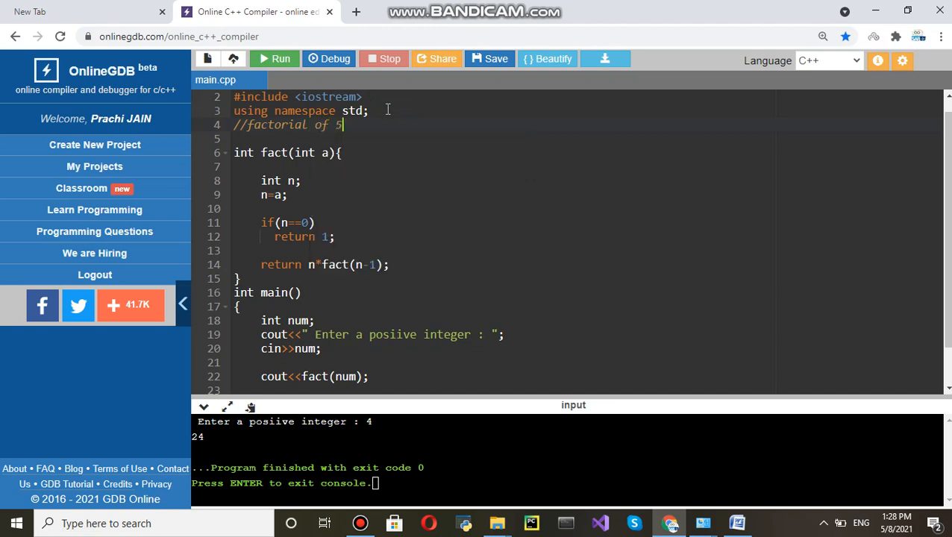
pyautogui.write(':')
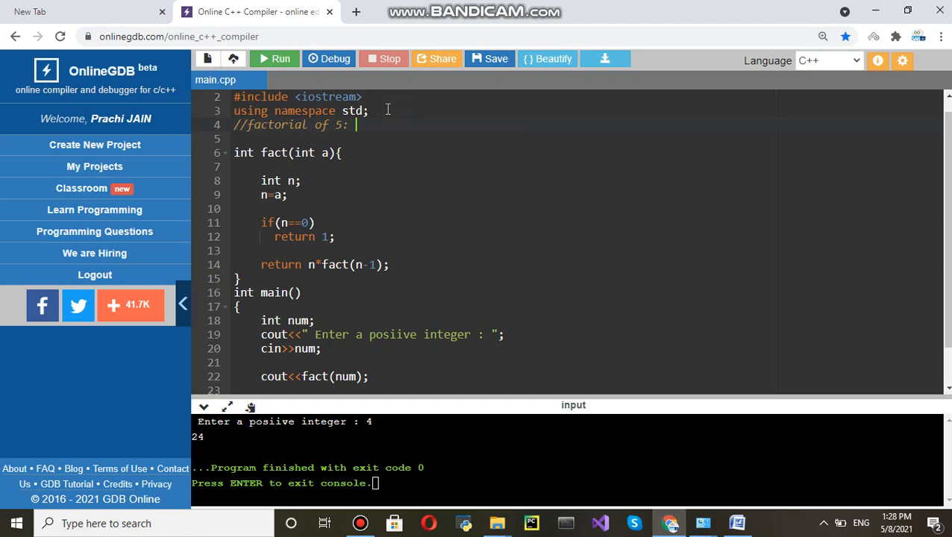
pyautogui.write('5')
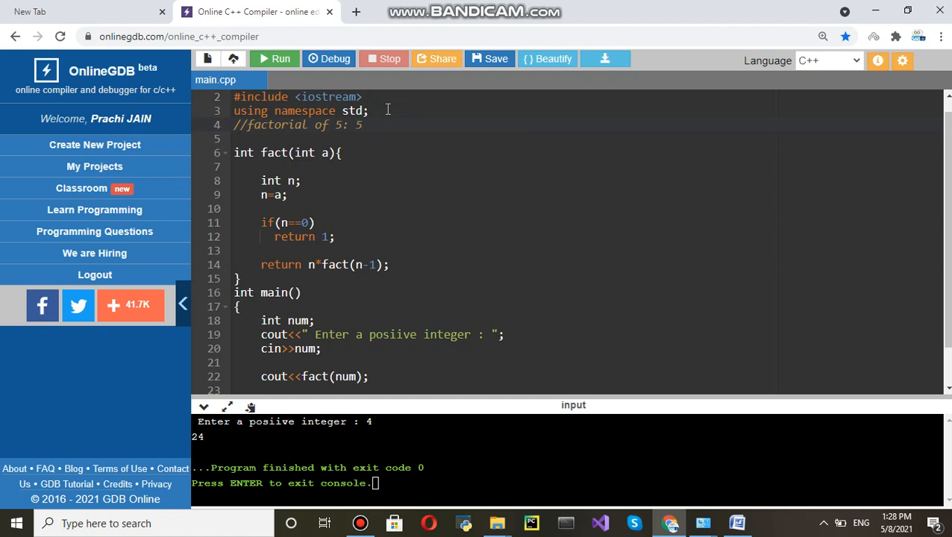
pyautogui.write('*4')
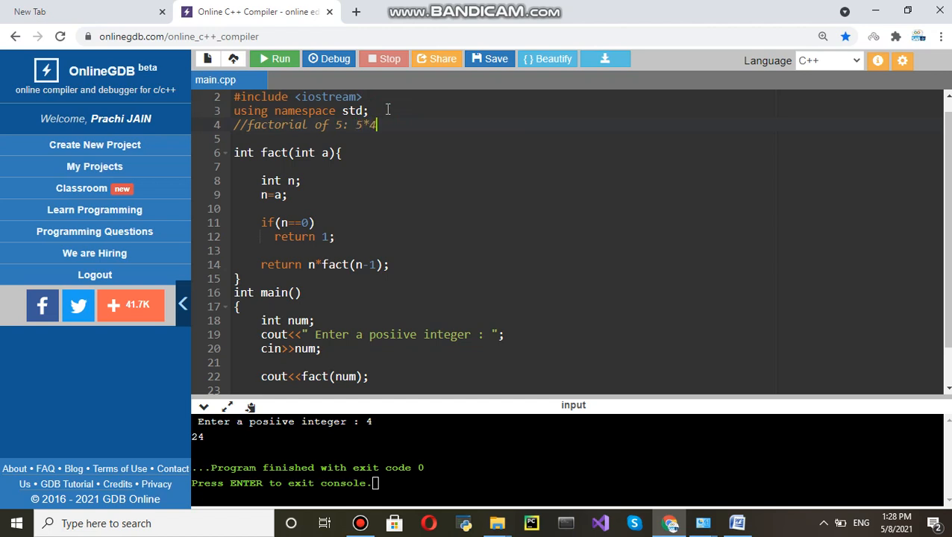
pyautogui.write('*3')
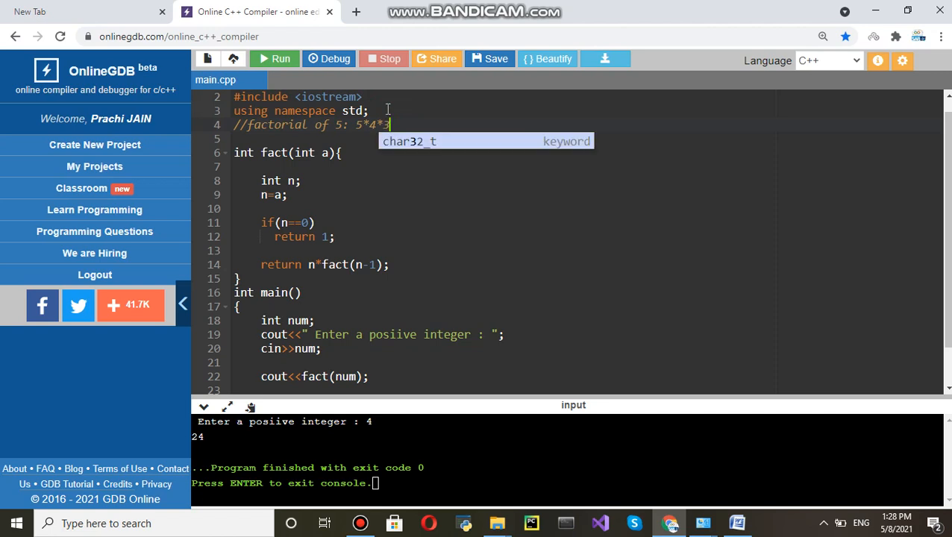
pyautogui.write('*')
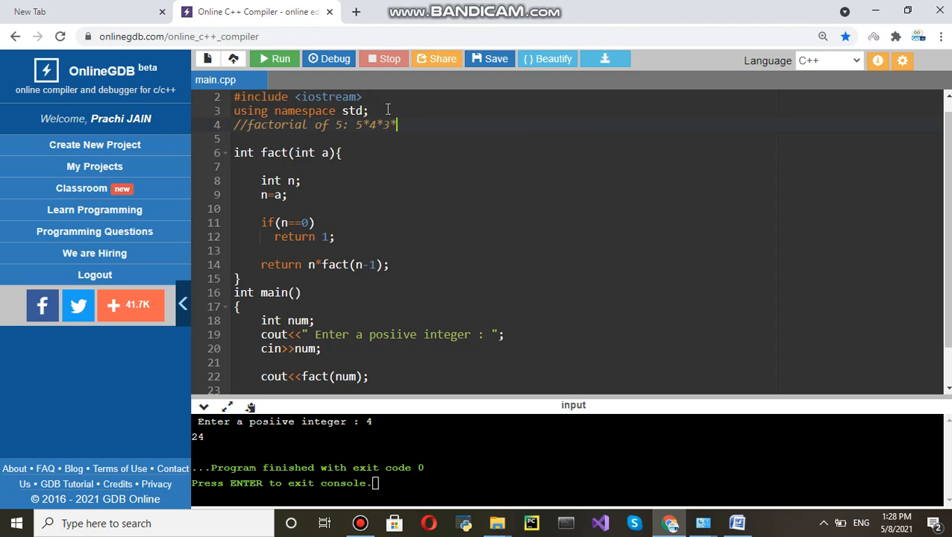
pyautogui.write('2')
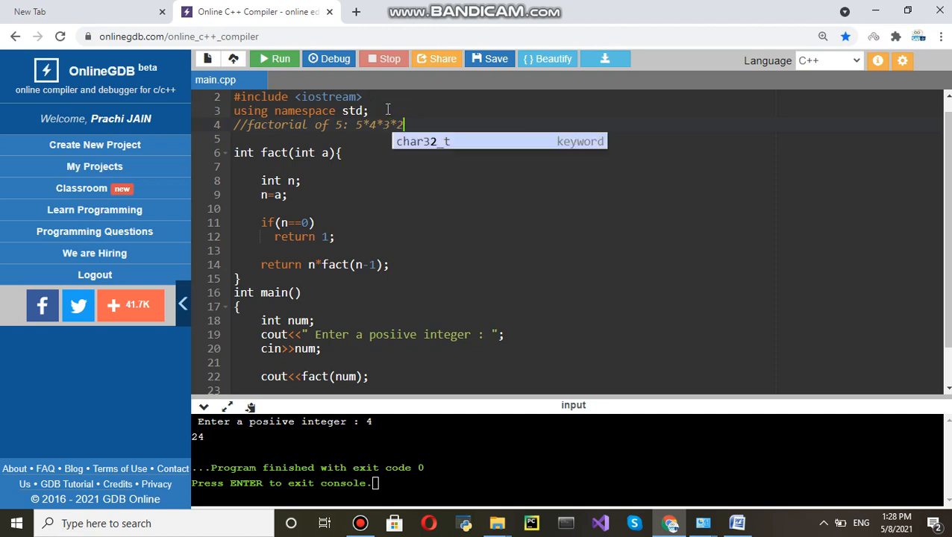
pyautogui.write('*')
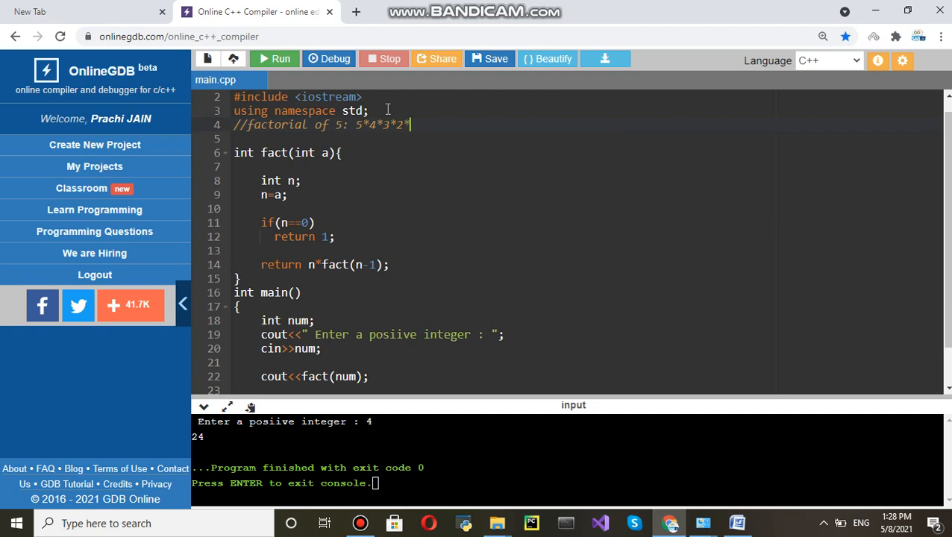
pyautogui.write('1=')
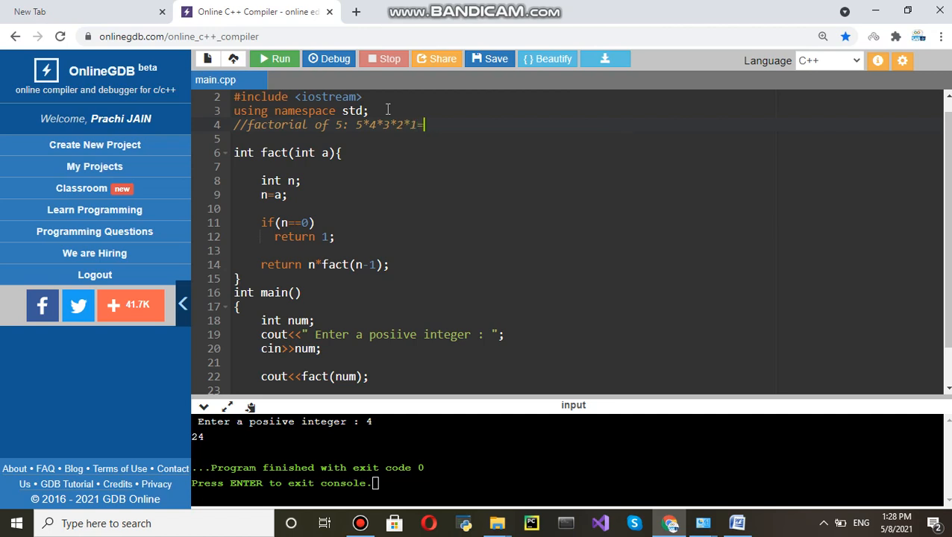
pyautogui.write('120')
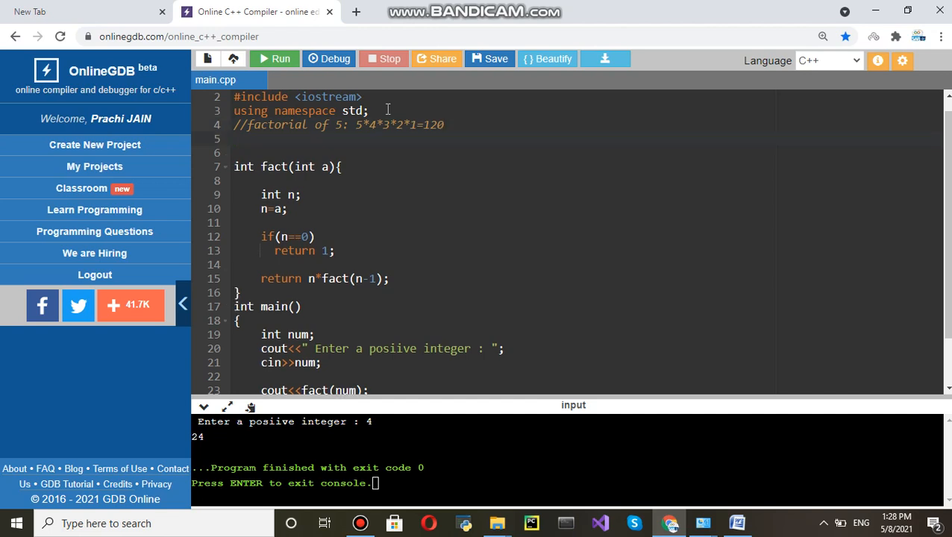
# Step: Write the comment '// factorial of 4 : 4*3*2*1=24' and start the next '//' line
pyautogui.write('//')
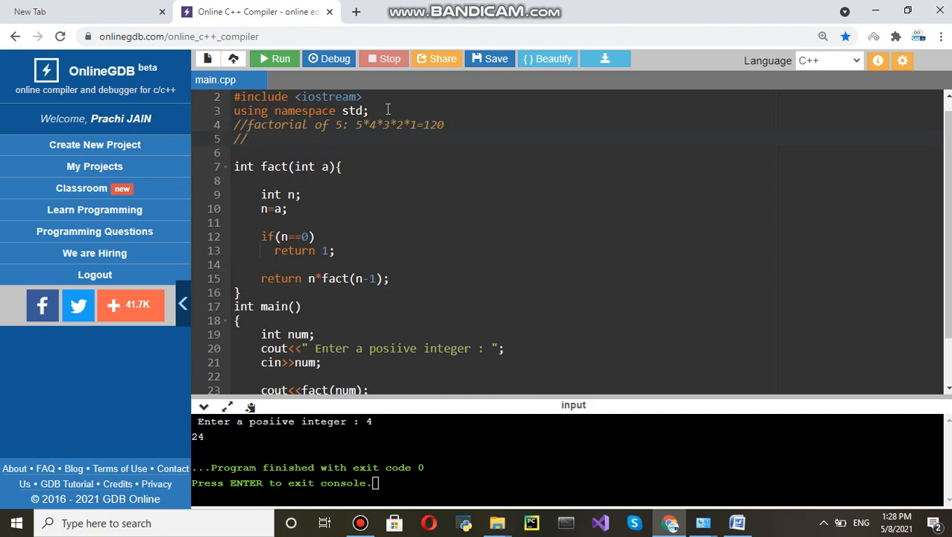
pyautogui.write('factorial of 4')
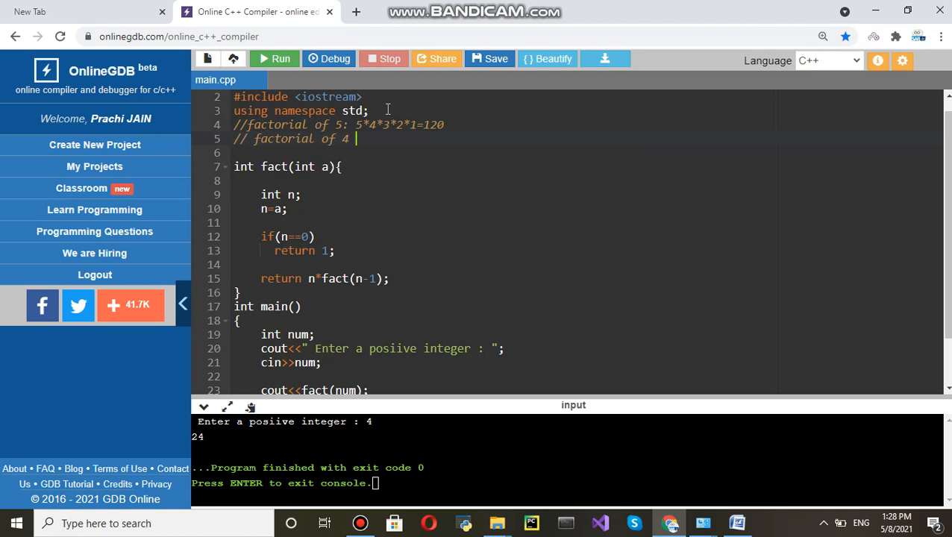
pyautogui.write(': 4')
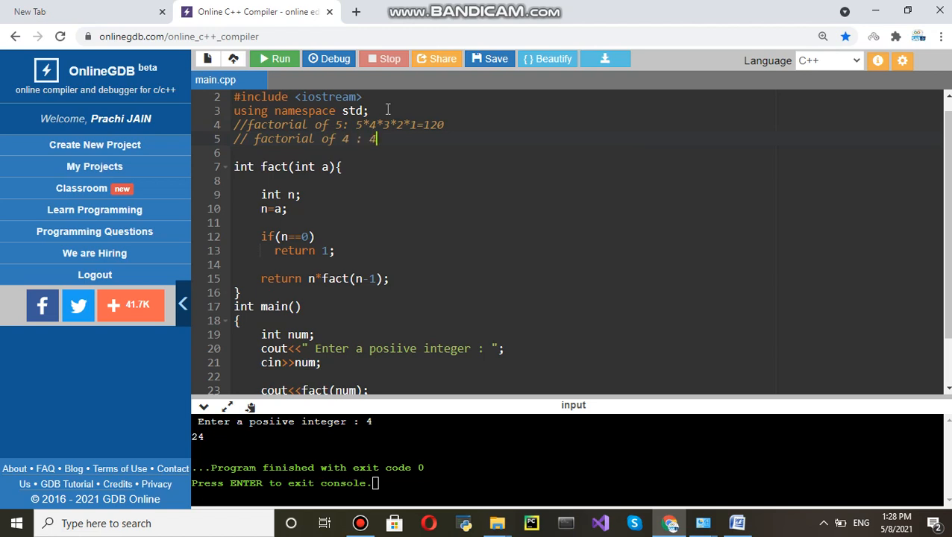
pyautogui.write('*3*')
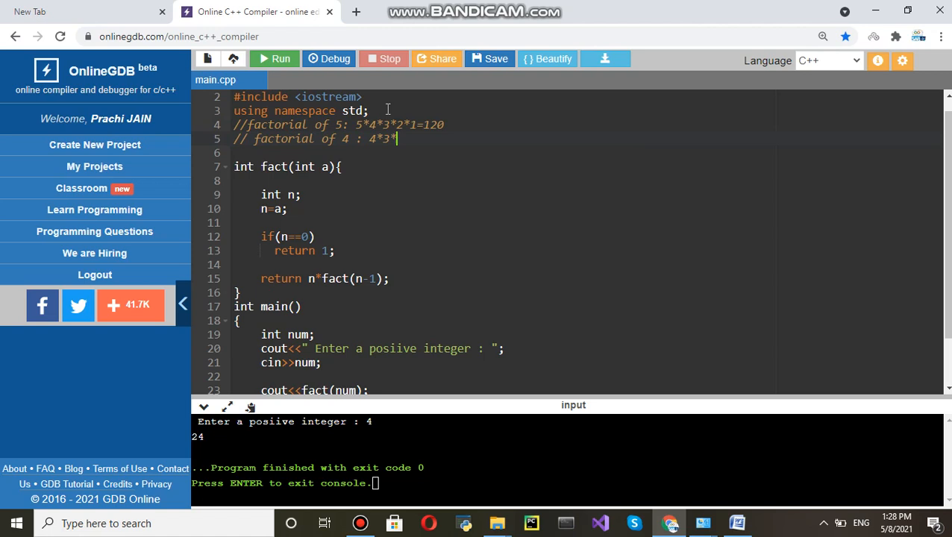
pyautogui.write('3')
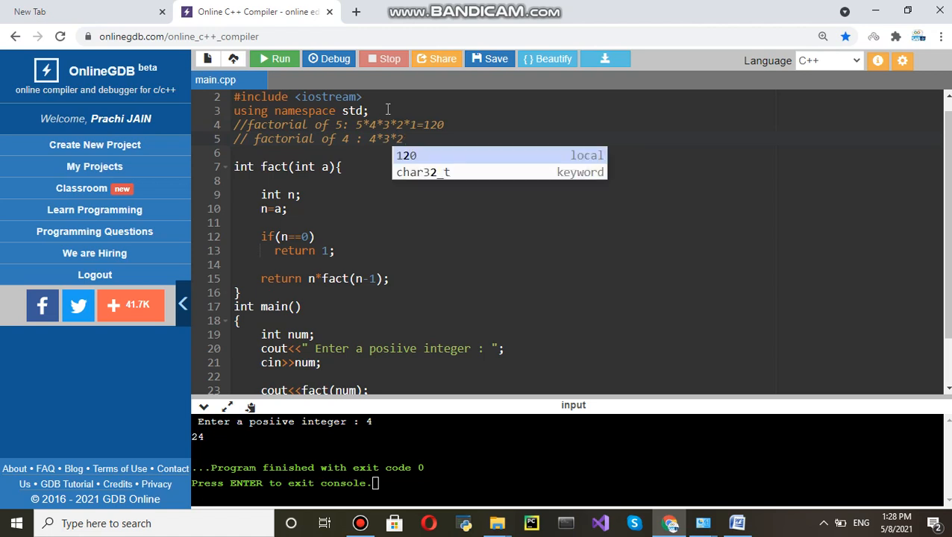
pyautogui.write('1')
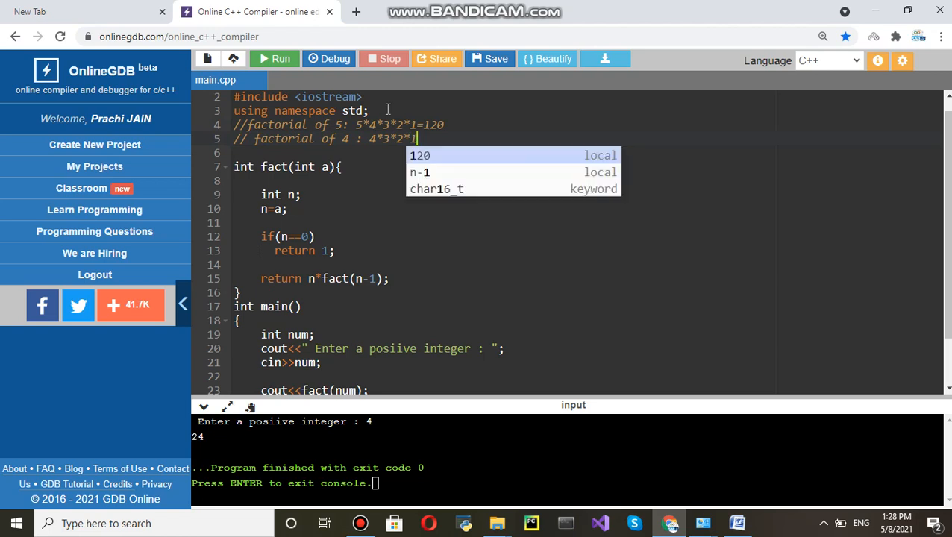
pyautogui.write('=24')
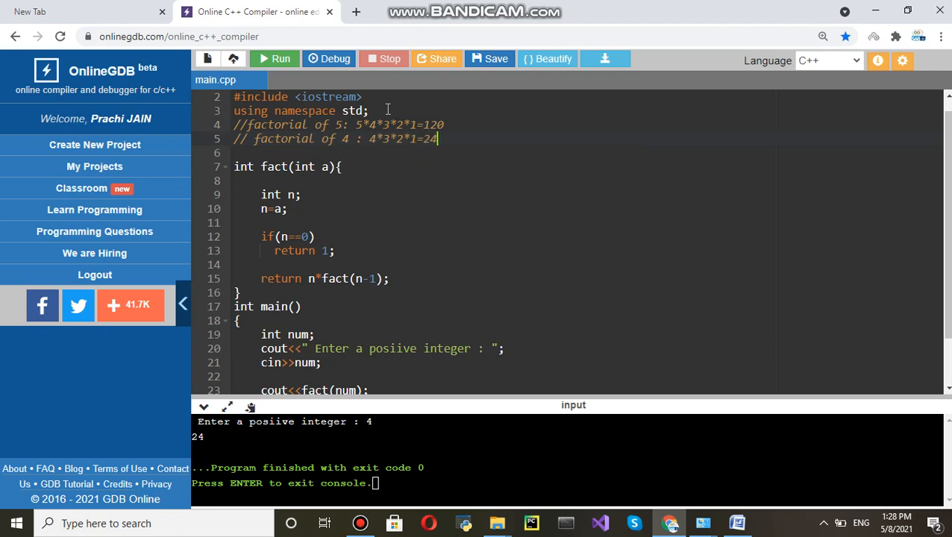
pyautogui.write('//')
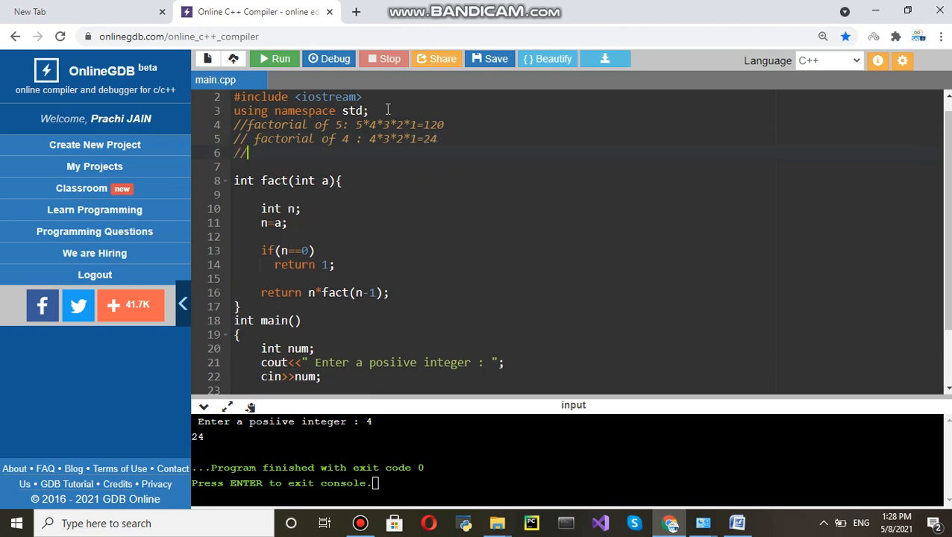
# Step: Finish the third comment as 'factorial of 3 : 3*2*1=6'
pyautogui.write('factori')
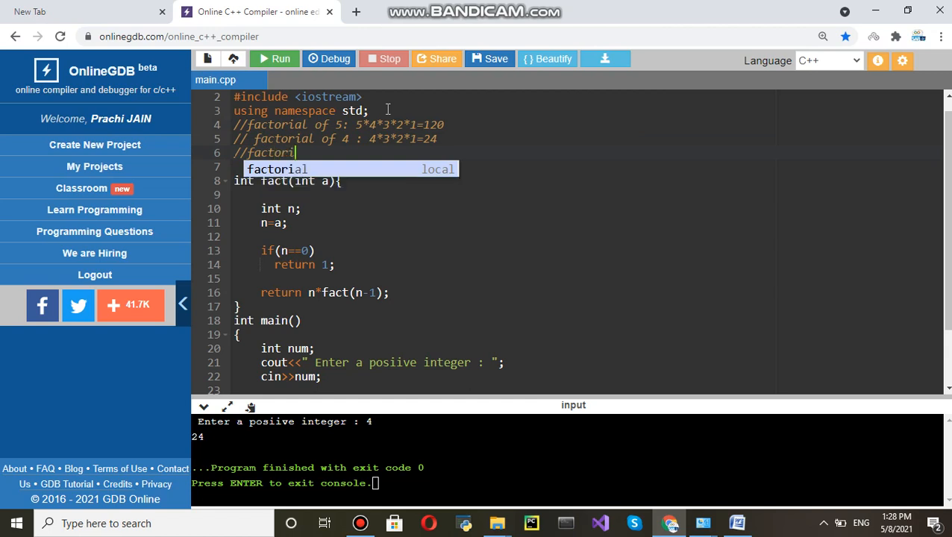
pyautogui.write('al of')
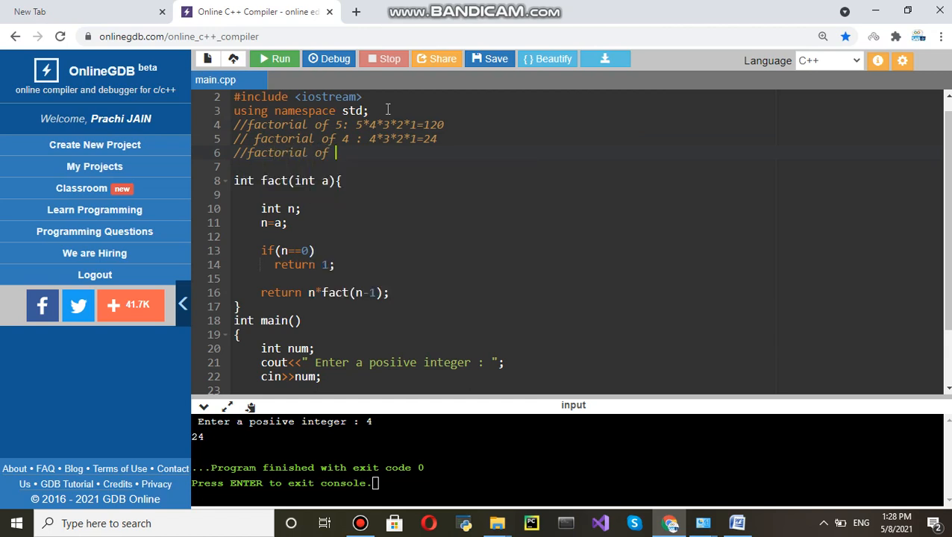
pyautogui.write('3 :')
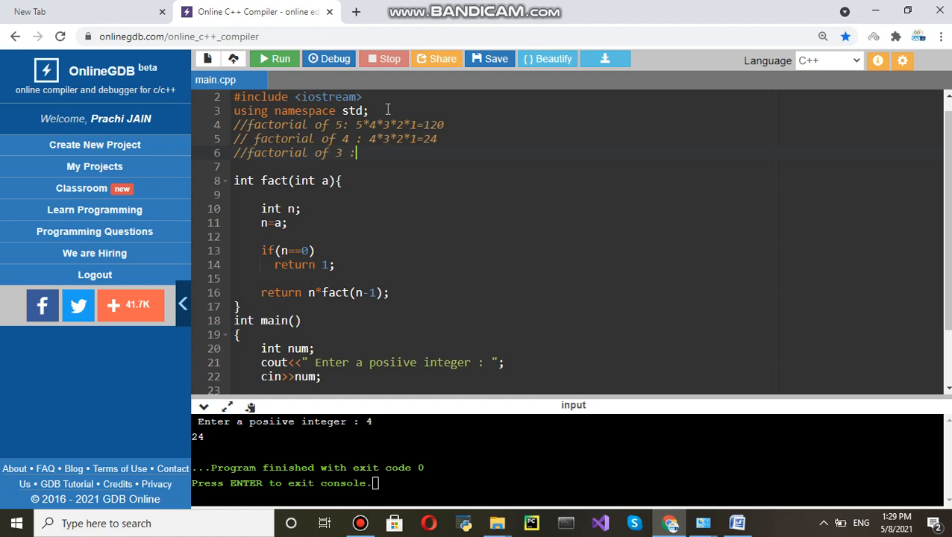
pyautogui.write('3')
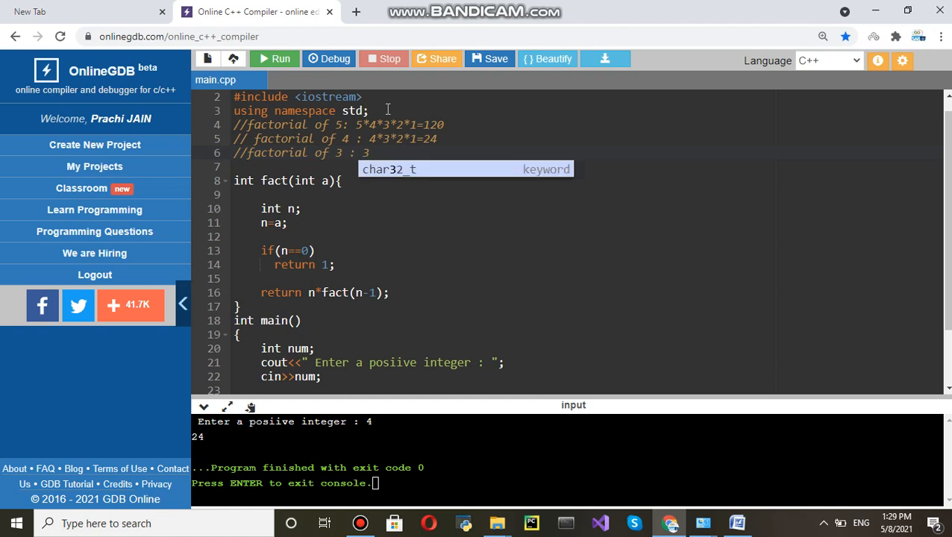
pyautogui.write('*2*')
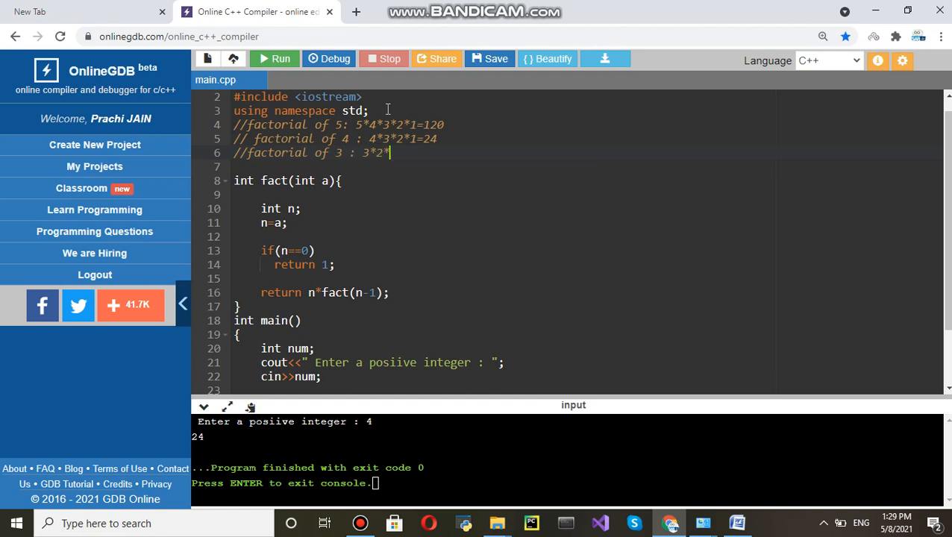
pyautogui.write('1')
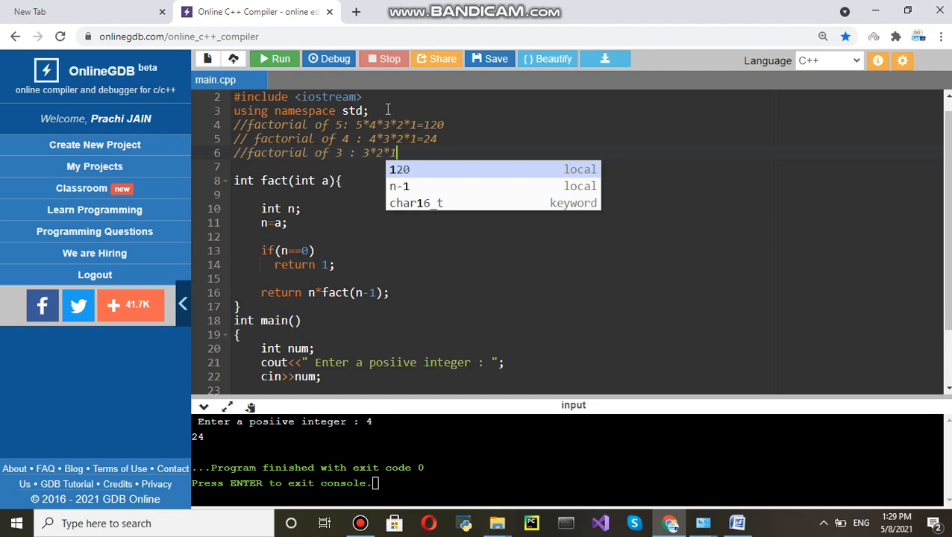
pyautogui.write('=6')
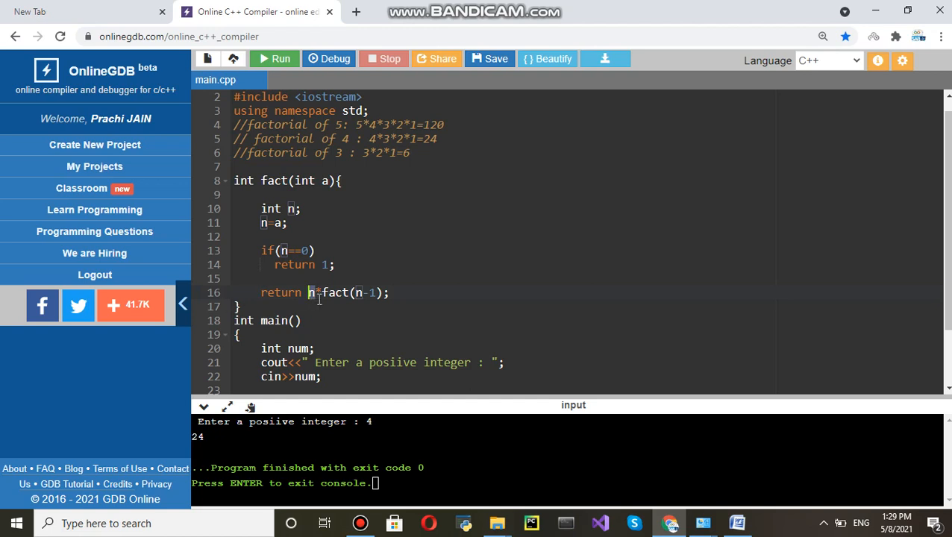
pyautogui.moveTo(373, 299)
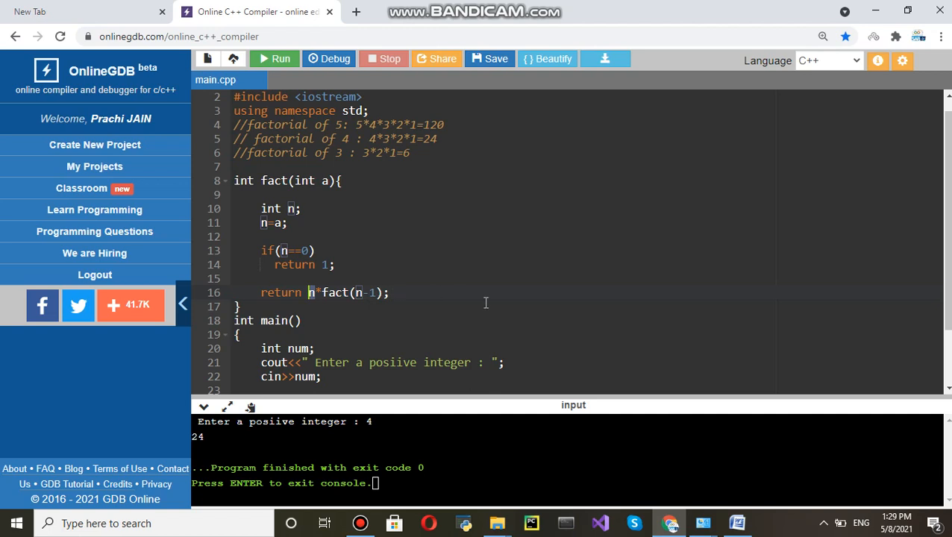
pyautogui.moveTo(421, 150)
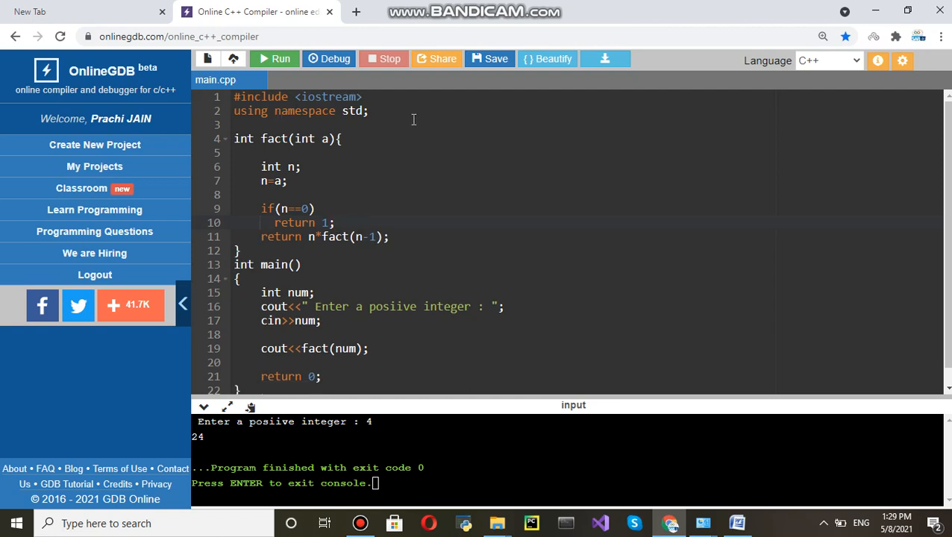
pyautogui.moveTo(400, 116)
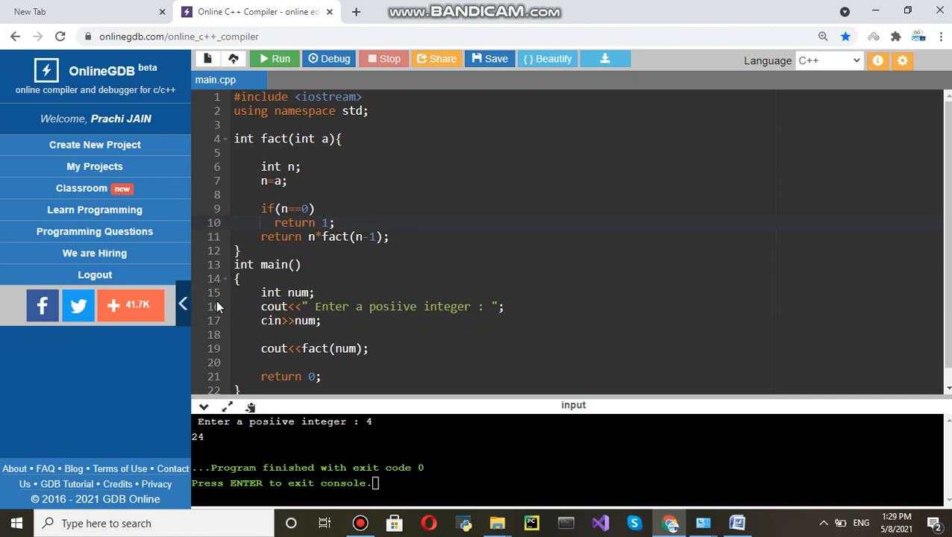
pyautogui.moveTo(297, 272)
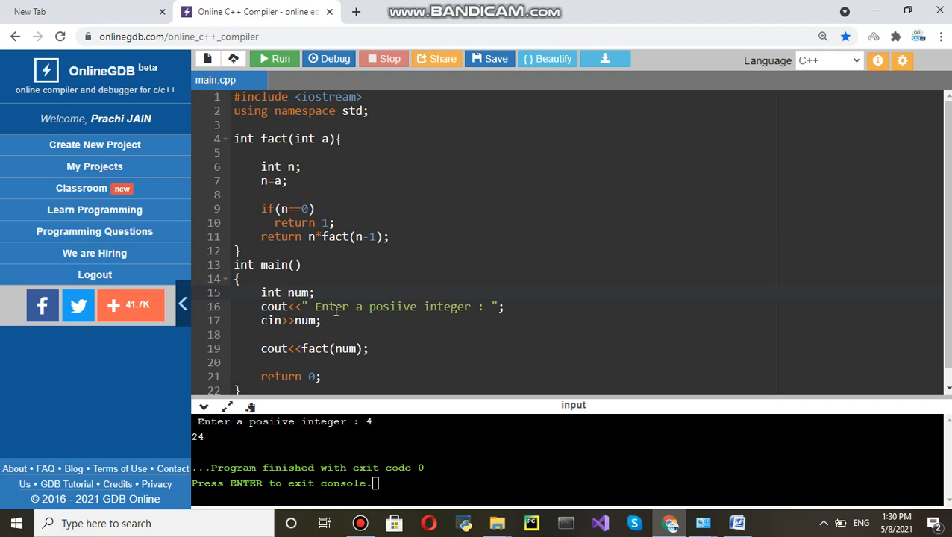
pyautogui.moveTo(493, 305)
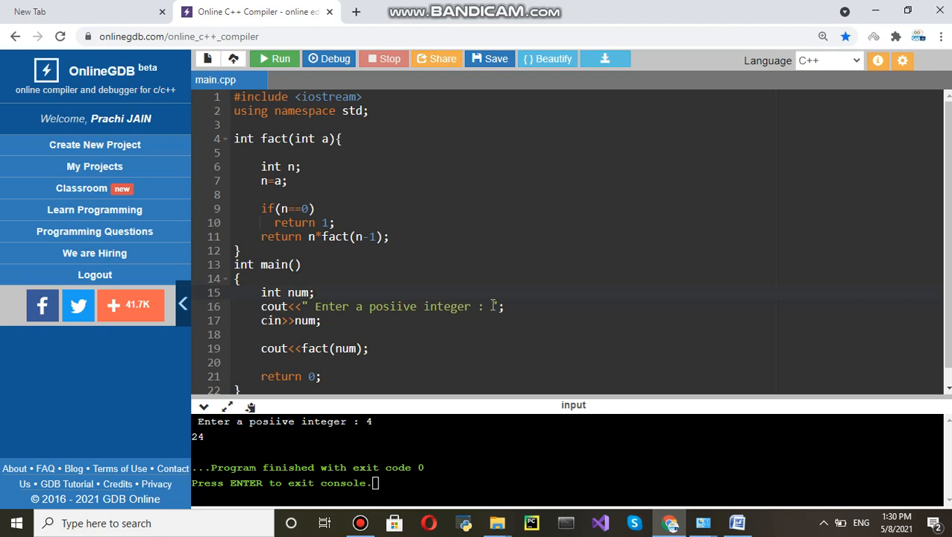
pyautogui.moveTo(474, 306)
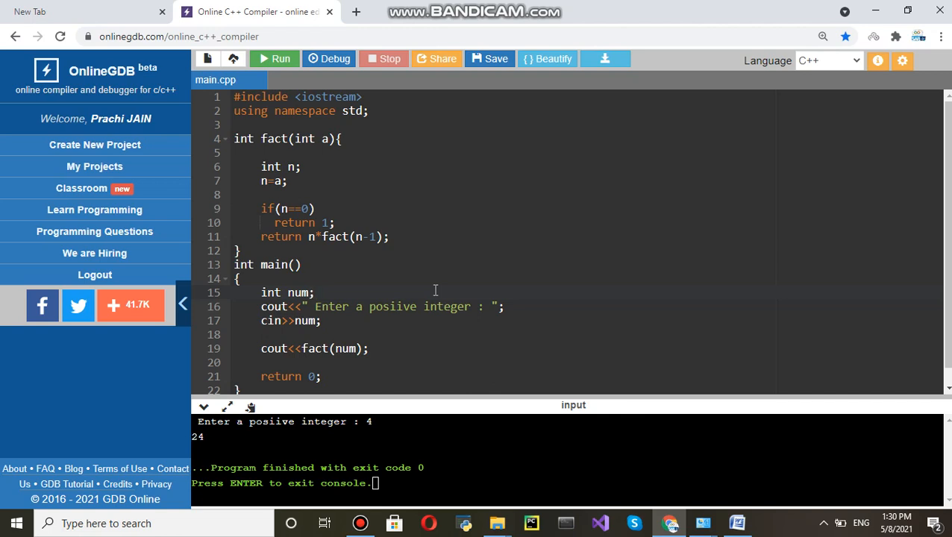
pyautogui.moveTo(322, 292)
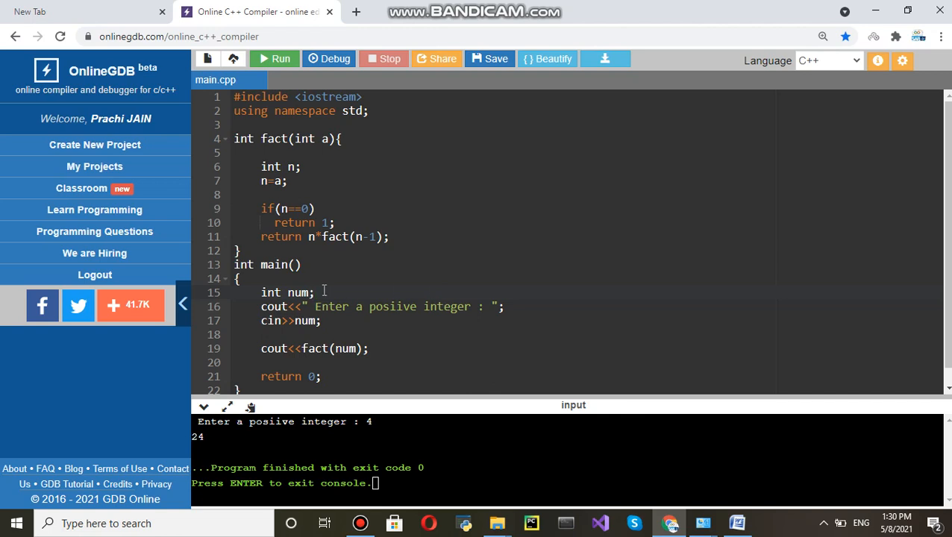
pyautogui.moveTo(303, 321)
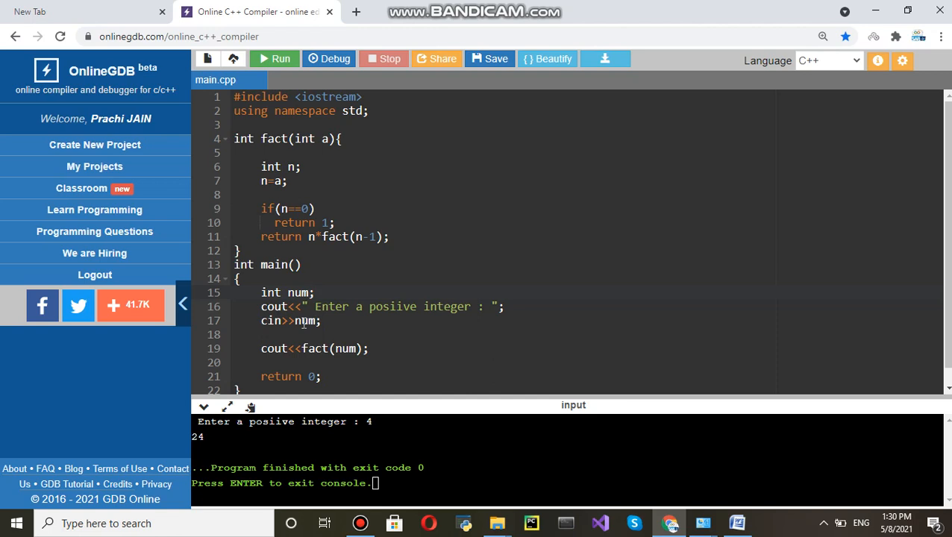
pyautogui.moveTo(306, 320)
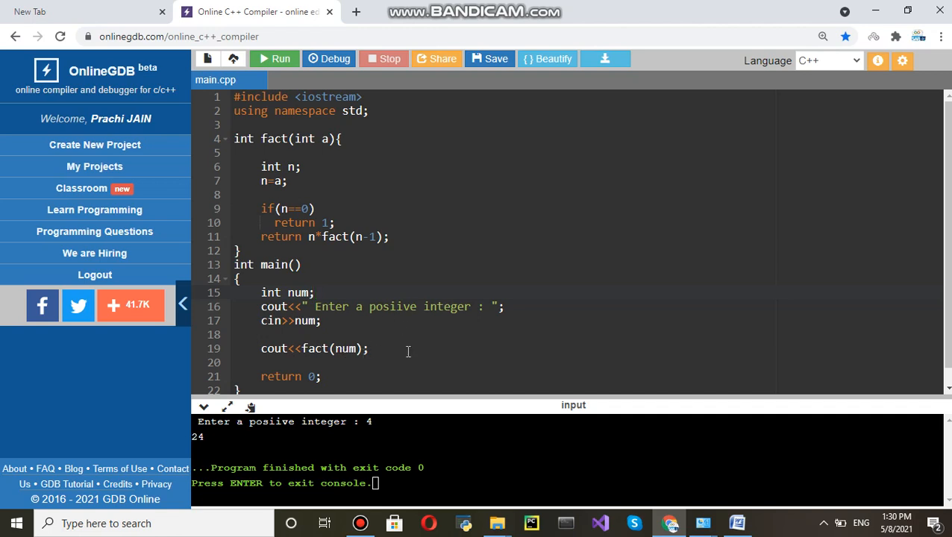
pyautogui.moveTo(321, 343)
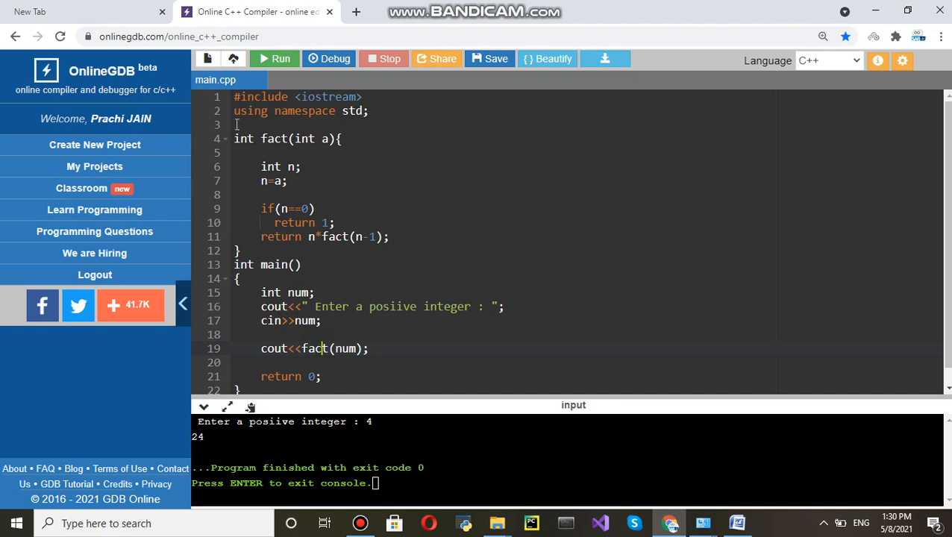
pyautogui.moveTo(334, 332)
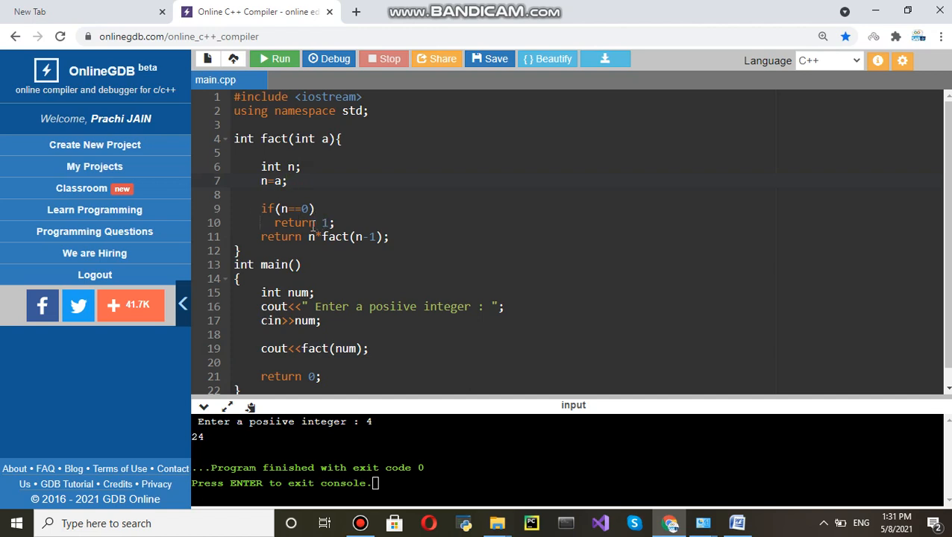
pyautogui.moveTo(401, 243)
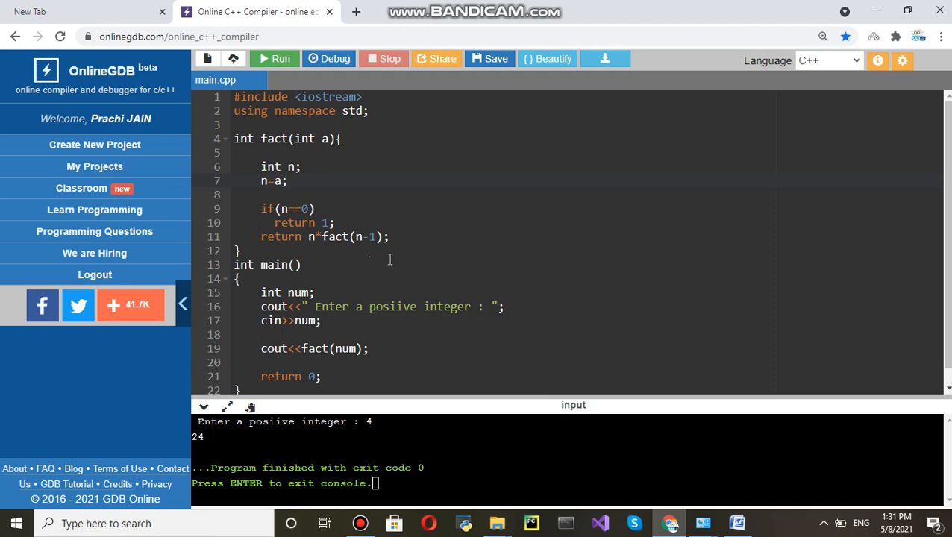
pyautogui.moveTo(378, 271)
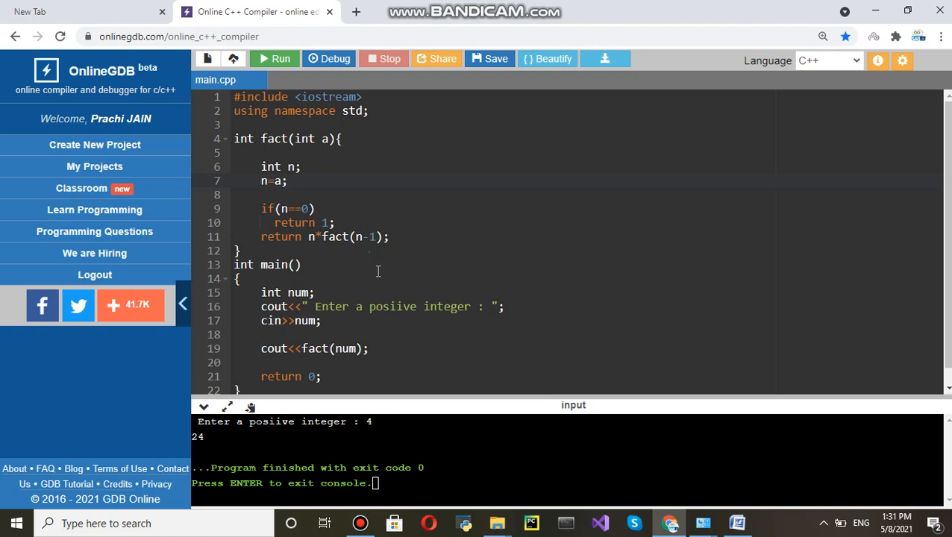
# Step: Run the program with console input 3, printing the result 6
pyautogui.click(274, 58)
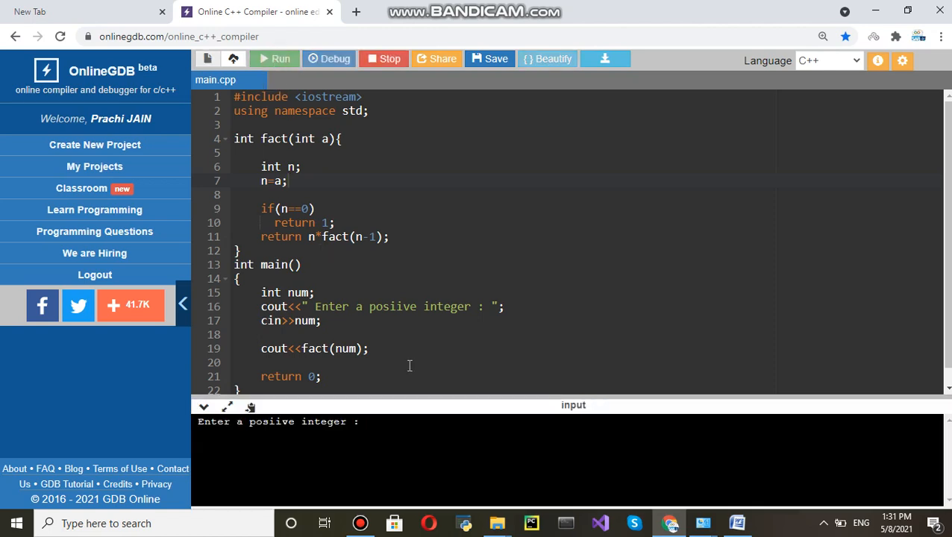
pyautogui.write('3')
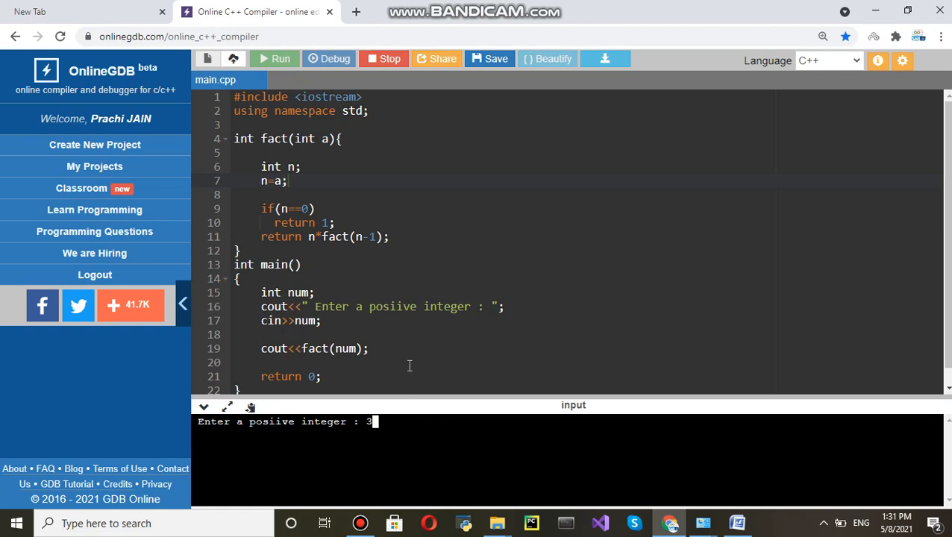
pyautogui.moveTo(370, 253)
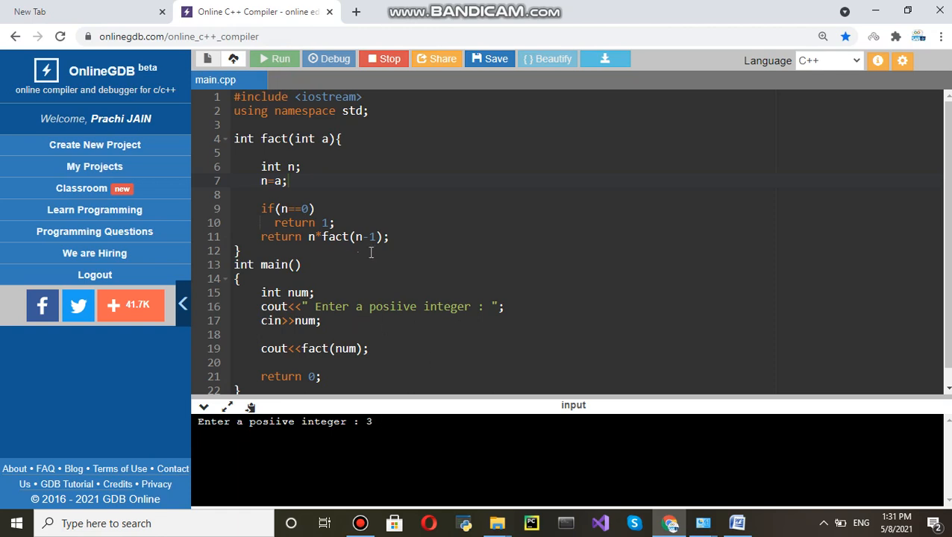
pyautogui.moveTo(279, 244)
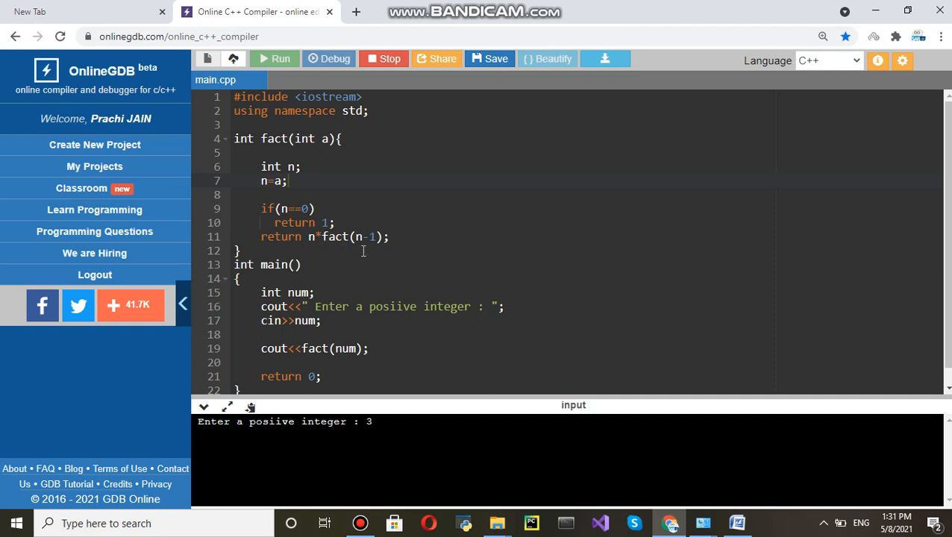
pyautogui.click(365, 422)
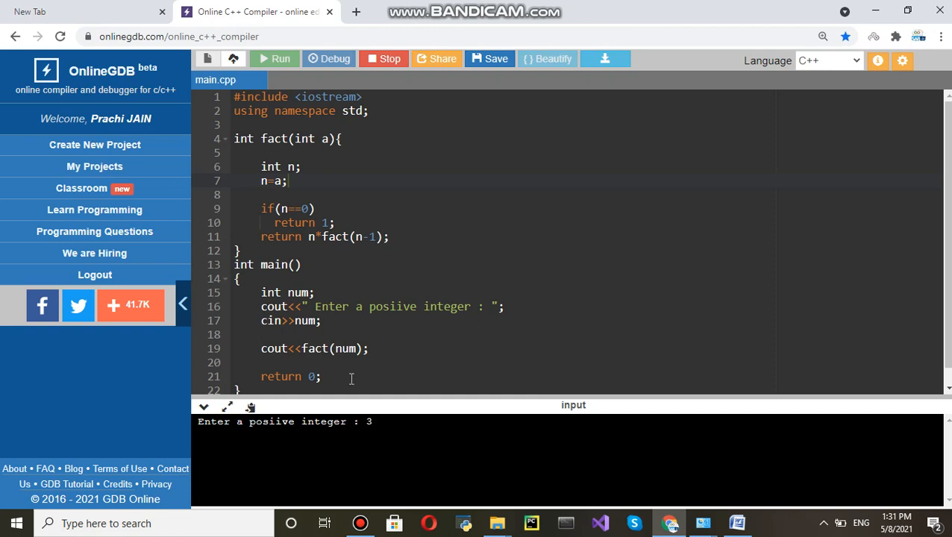
pyautogui.moveTo(380, 339)
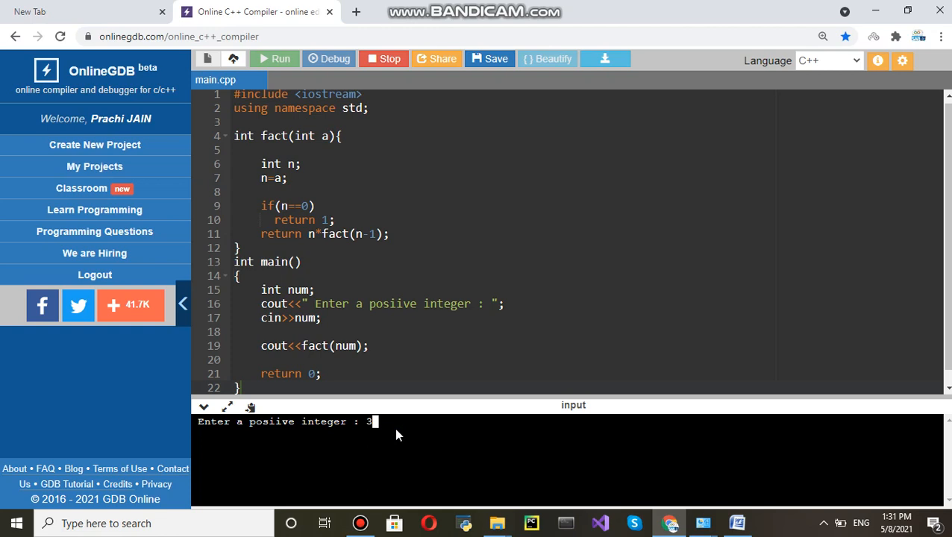
pyautogui.press('enter')
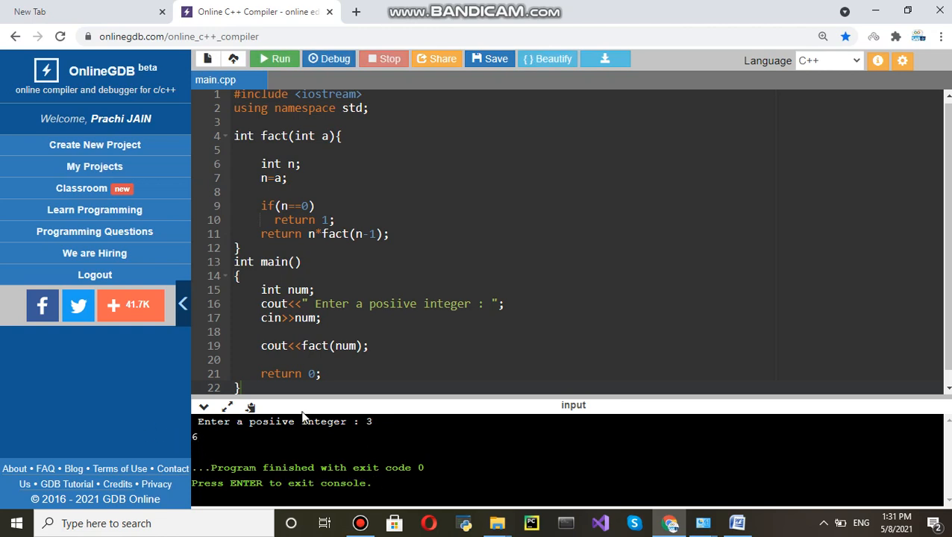
# Step: Run the program twice more, for 5 giving 120 and for 6 giving 720
pyautogui.click(275, 59)
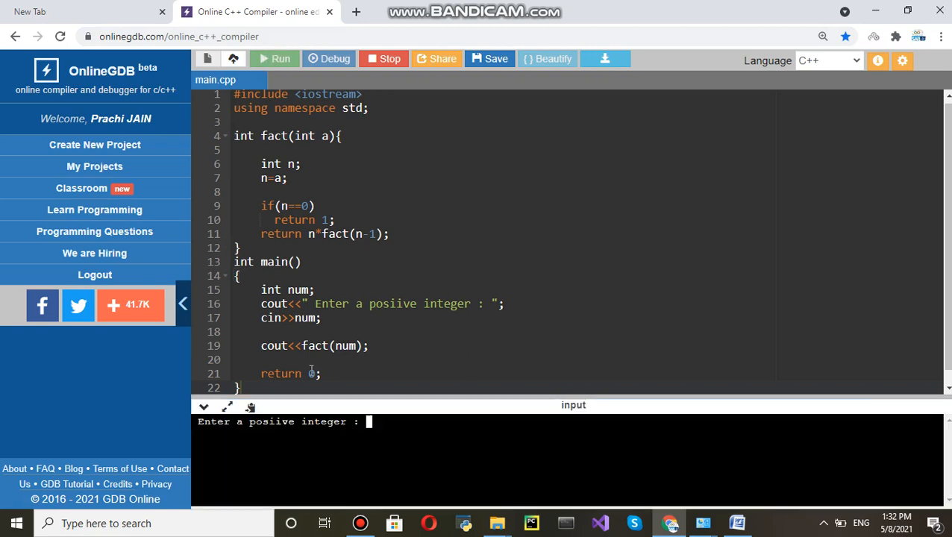
pyautogui.write('5')
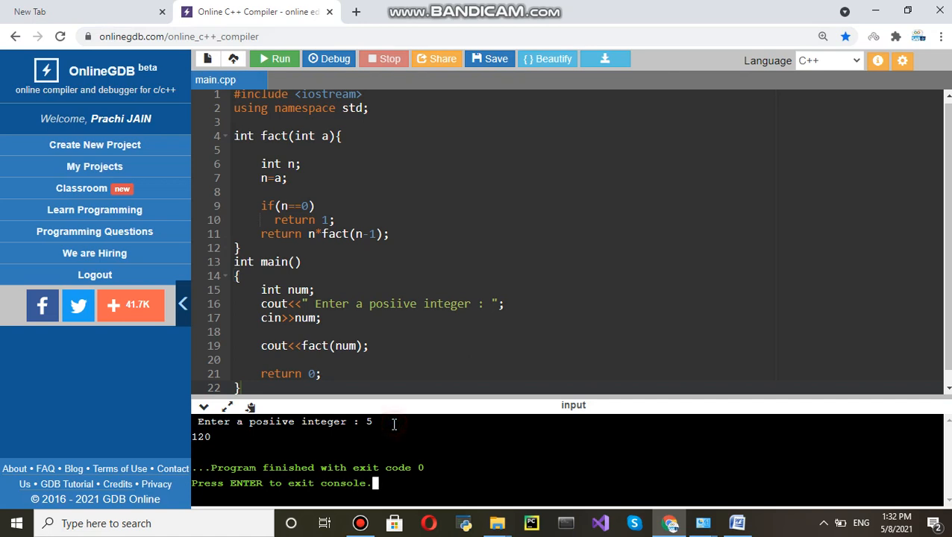
pyautogui.click(274, 59)
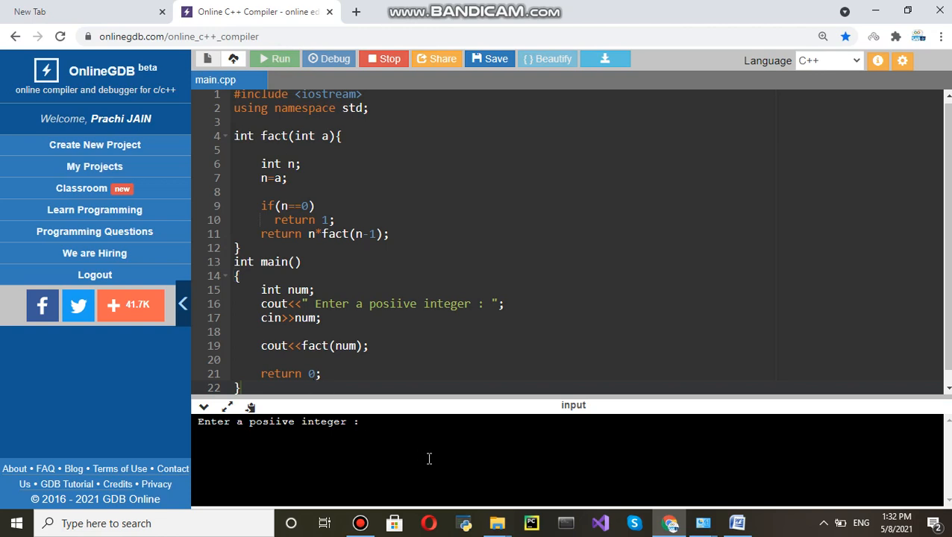
pyautogui.write('6')
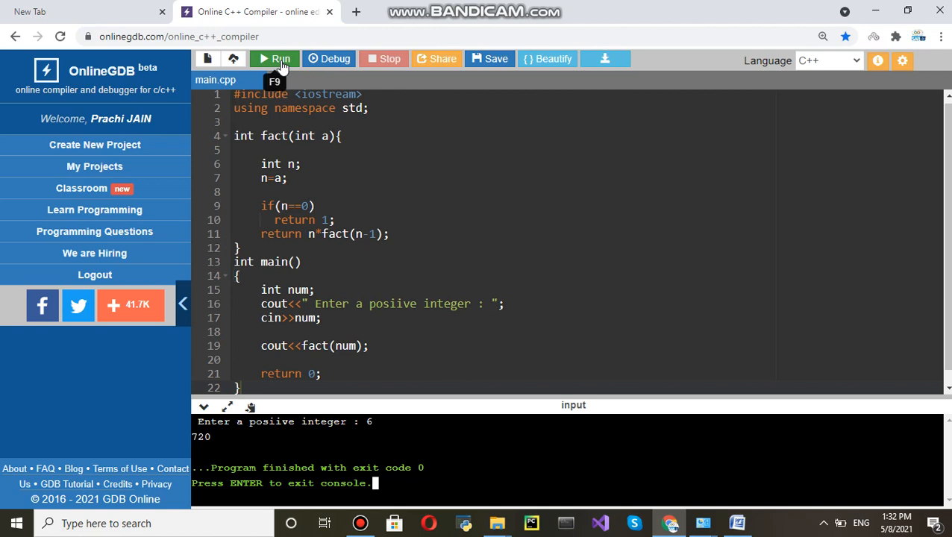
# Step: Start a new run and enter 10 at the console prompt
pyautogui.click(274, 59)
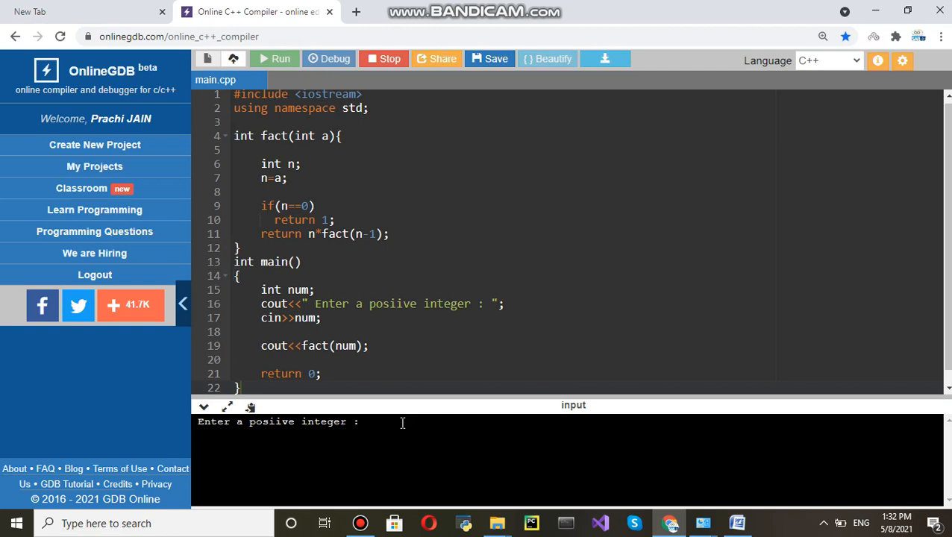
pyautogui.write('10')
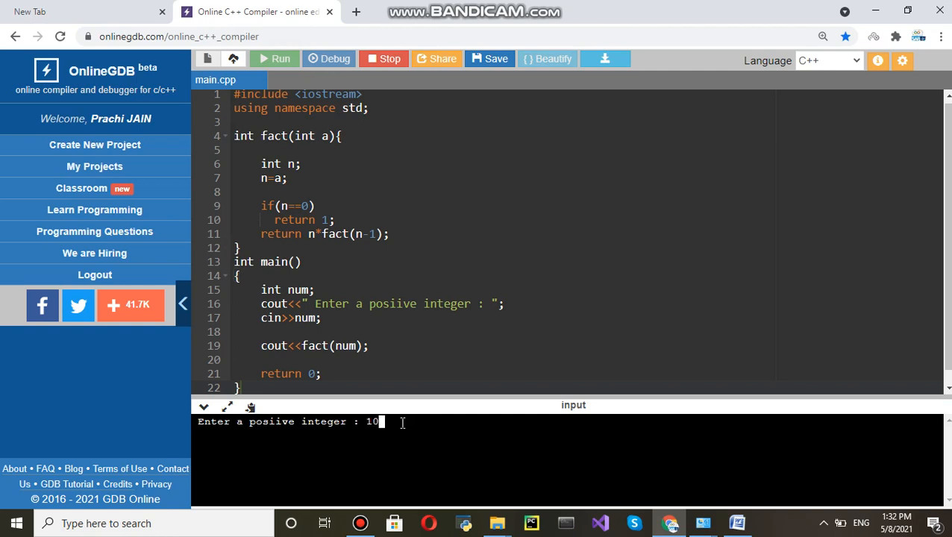